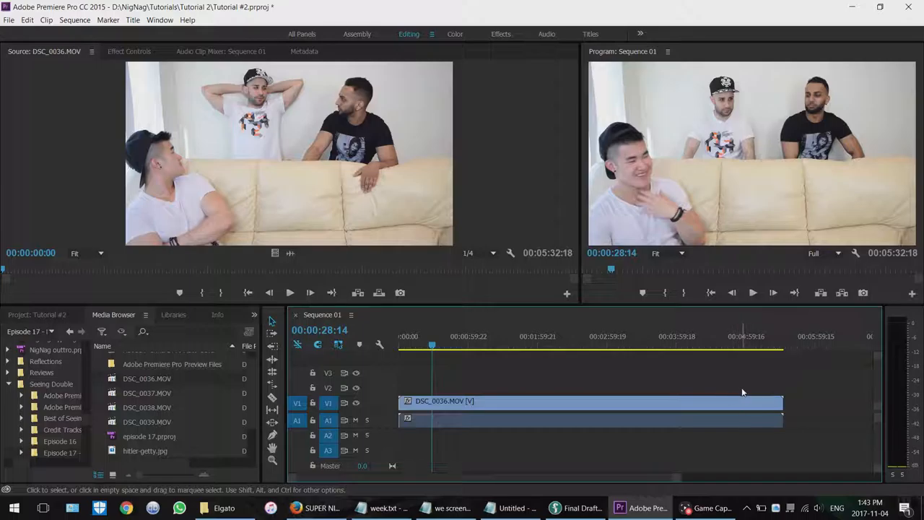
mouse_move(777, 401)
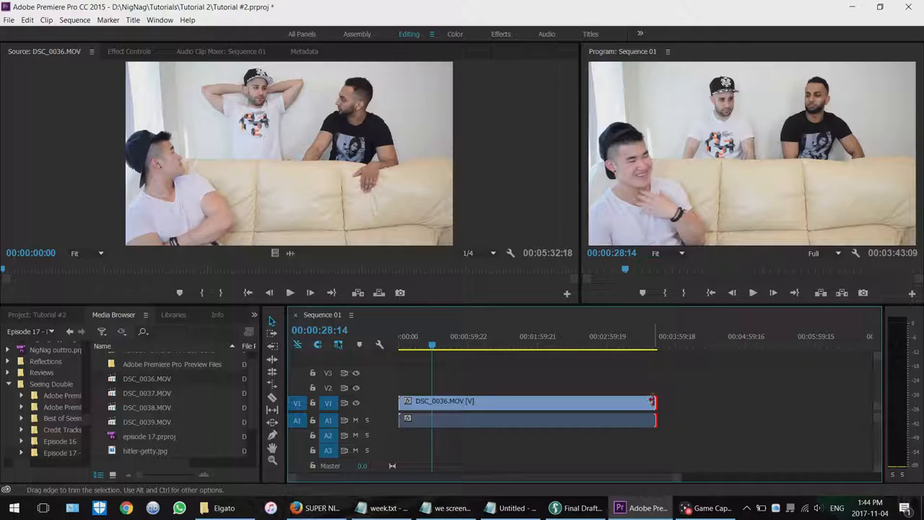
Trim DSC_0036.MOV shorter from its end before re-adding it to the sequence
left_click_drag(653, 402, 756, 401)
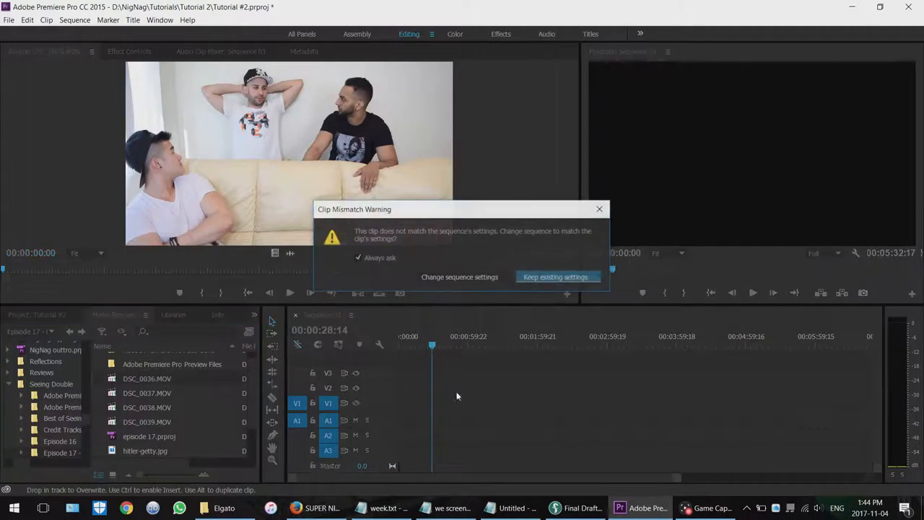
Keep existing sequence settings and lower the clip's Audio Gain by -10 dB
left_click(554, 278)
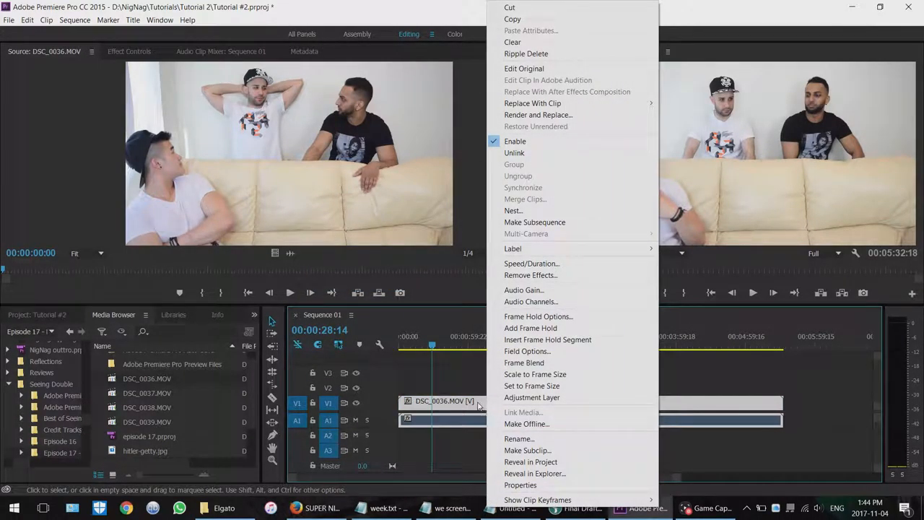
mouse_move(531, 302)
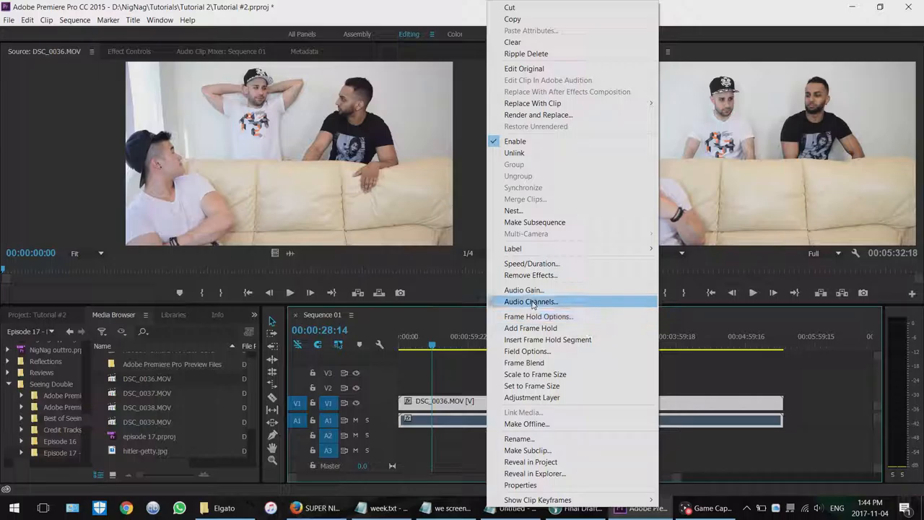
left_click(523, 289)
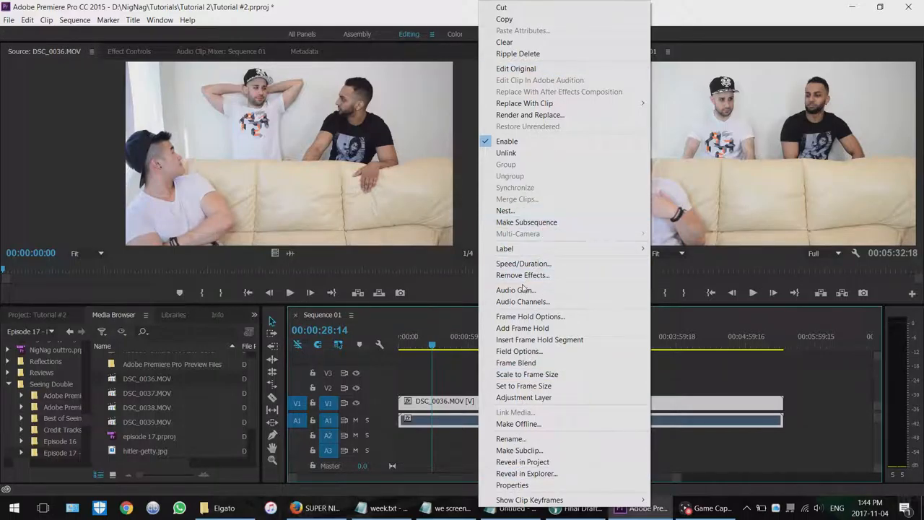
left_click(516, 289)
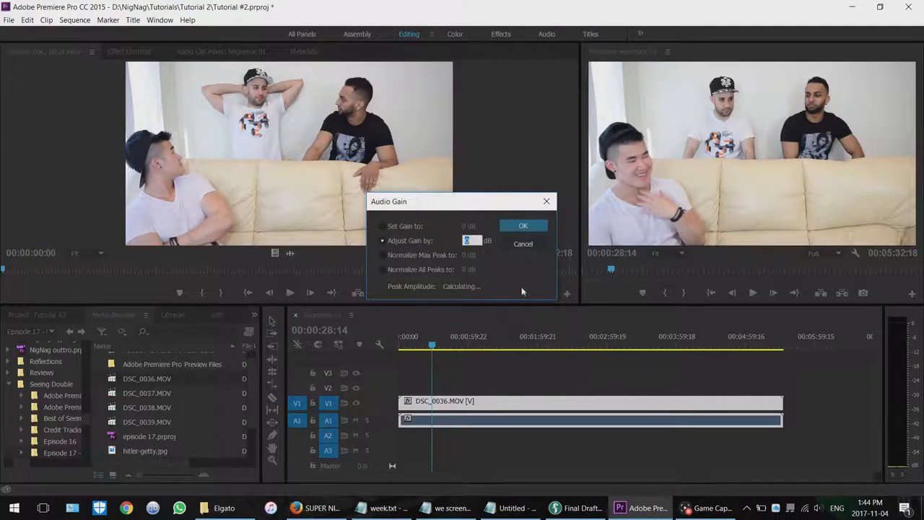
mouse_move(425, 237)
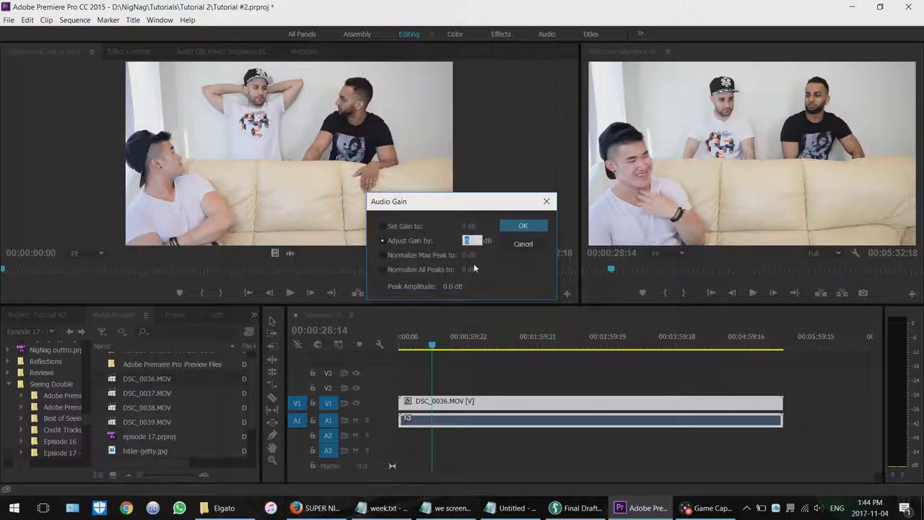
type("-10")
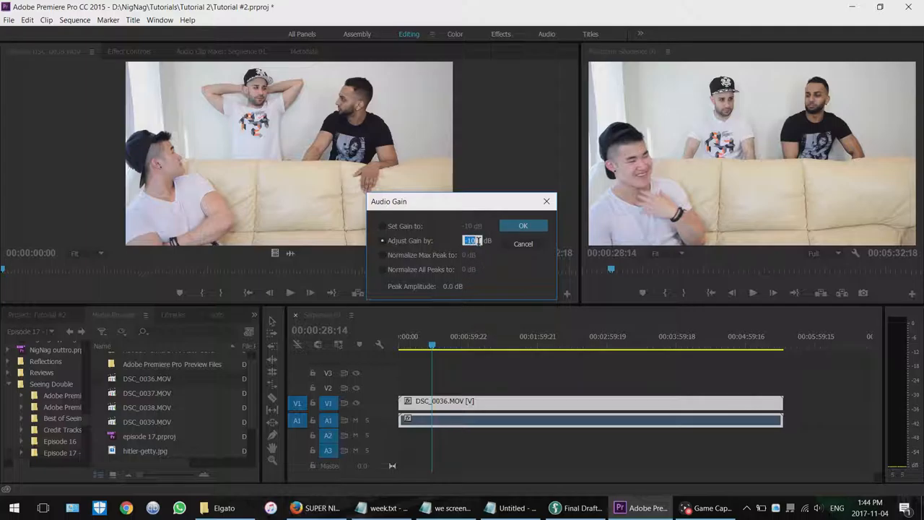
left_click(523, 226)
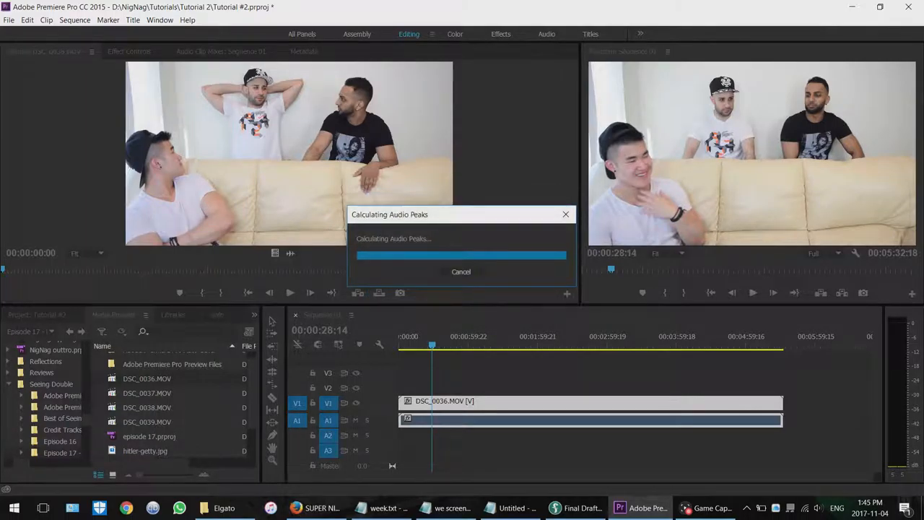
Reopen Audio Gain, enter -4.2 dB, then cancel without applying it
right_click(445, 402)
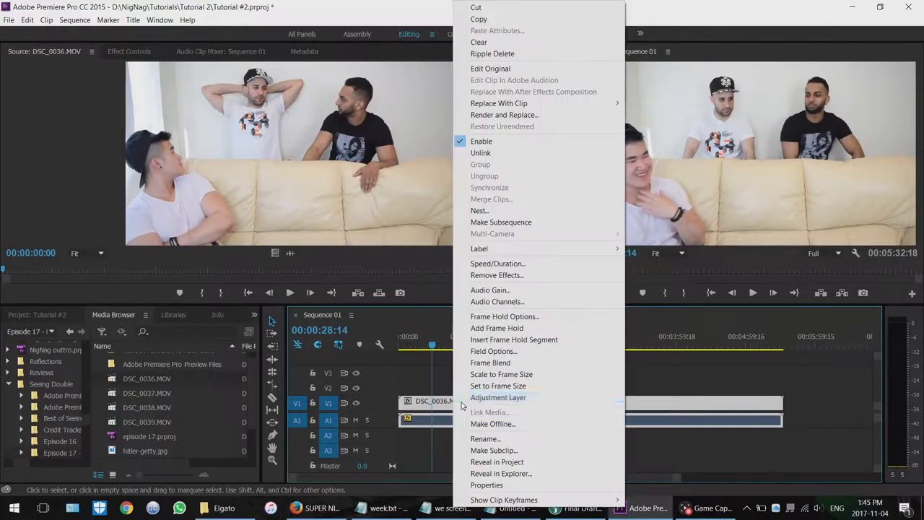
left_click(491, 289)
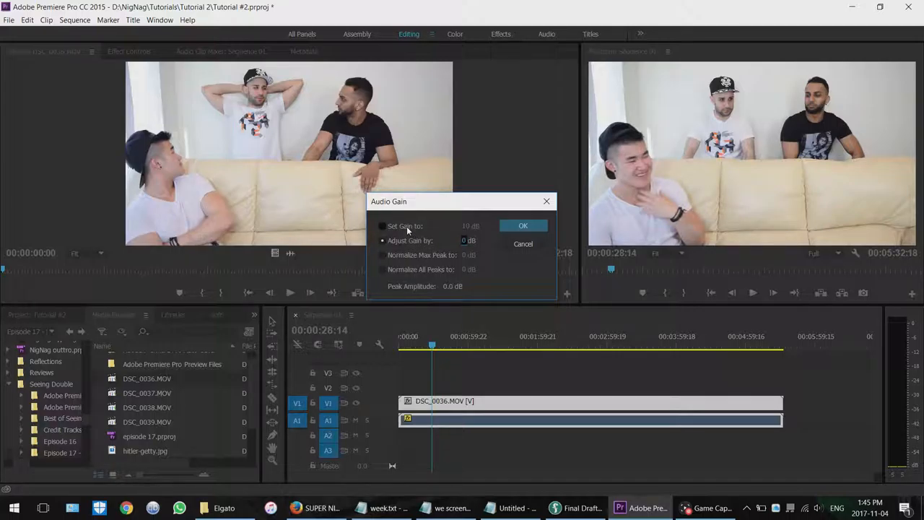
left_click(383, 240)
type("9.3")
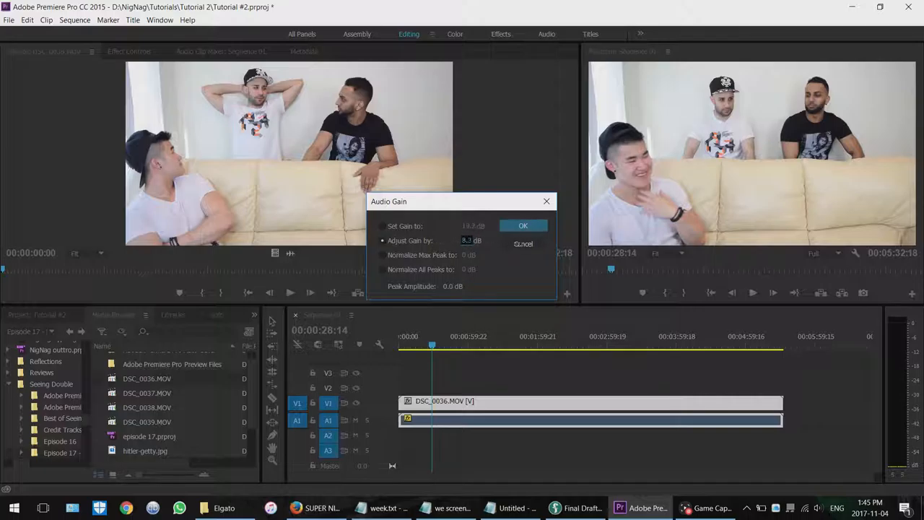
type("-4.2")
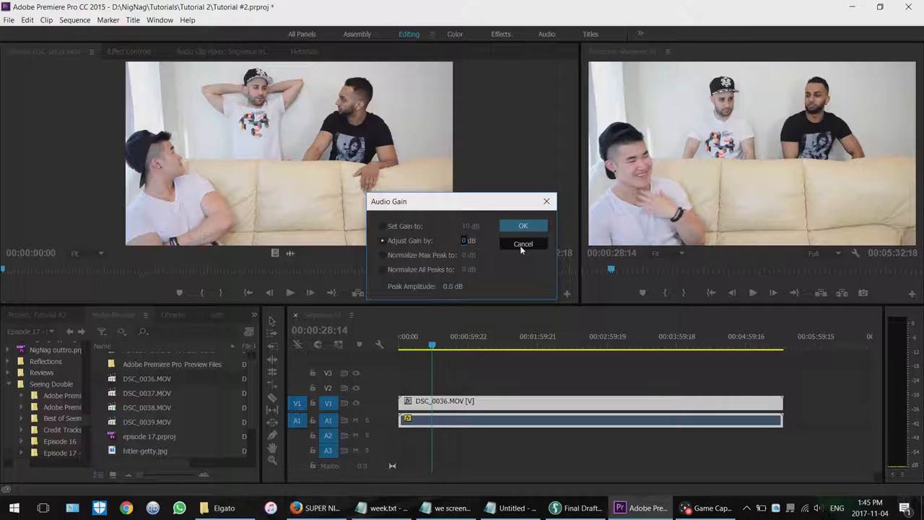
left_click(523, 243)
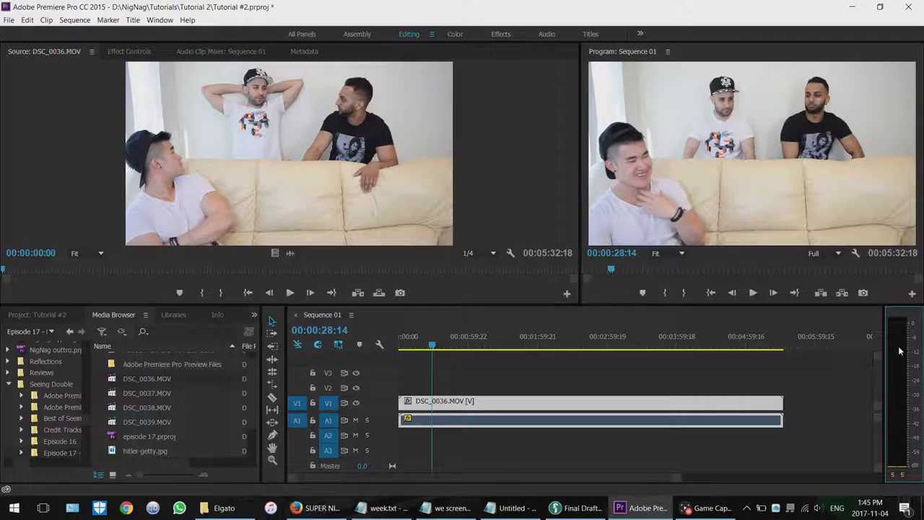
mouse_move(899, 369)
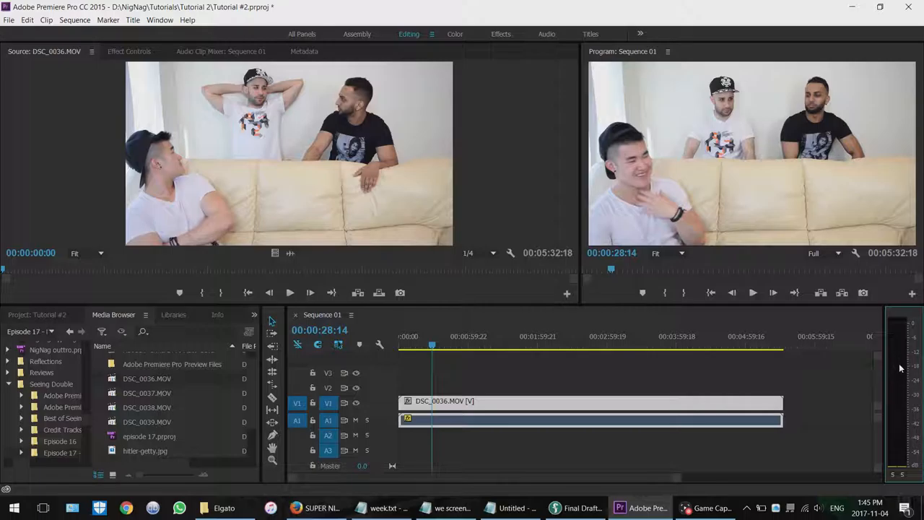
mouse_move(901, 367)
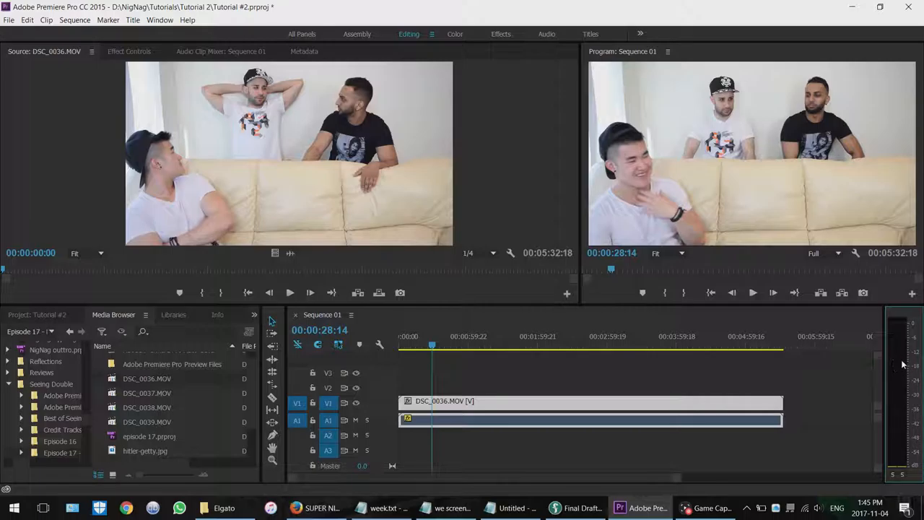
mouse_move(890, 361)
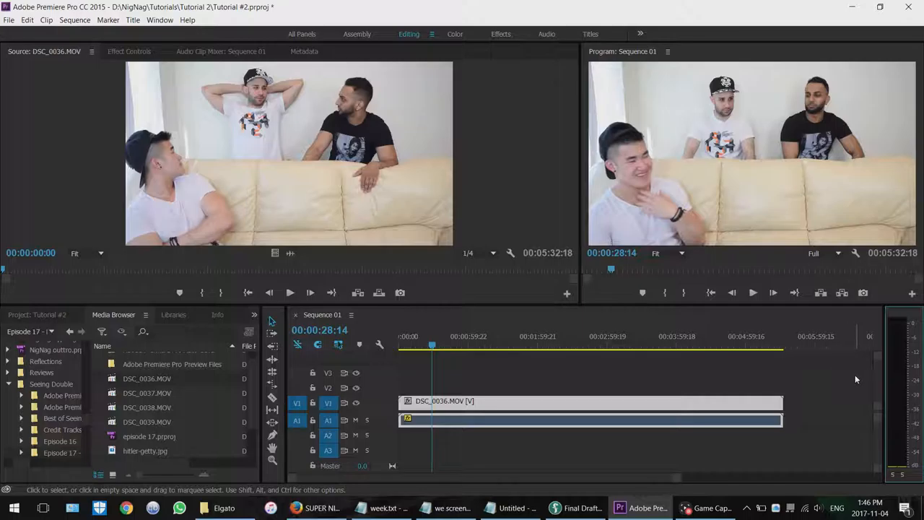
mouse_move(854, 376)
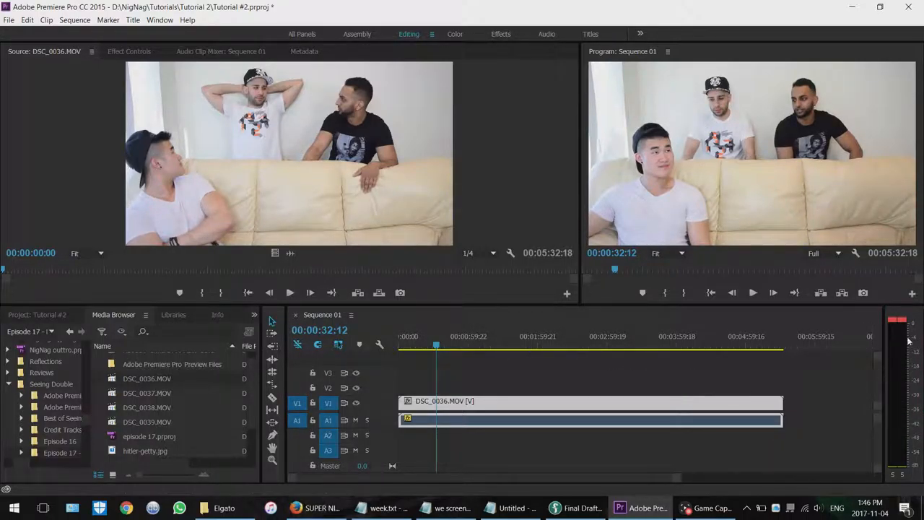
mouse_move(494, 379)
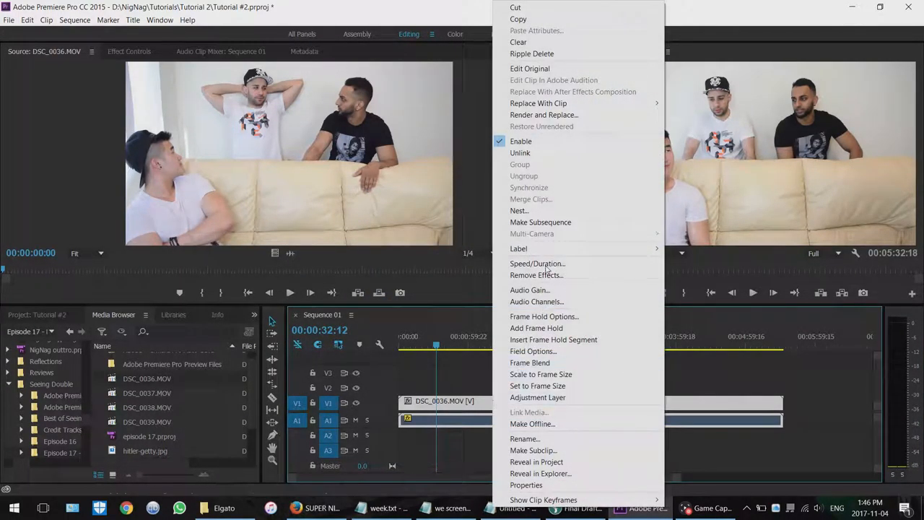
mouse_move(531, 289)
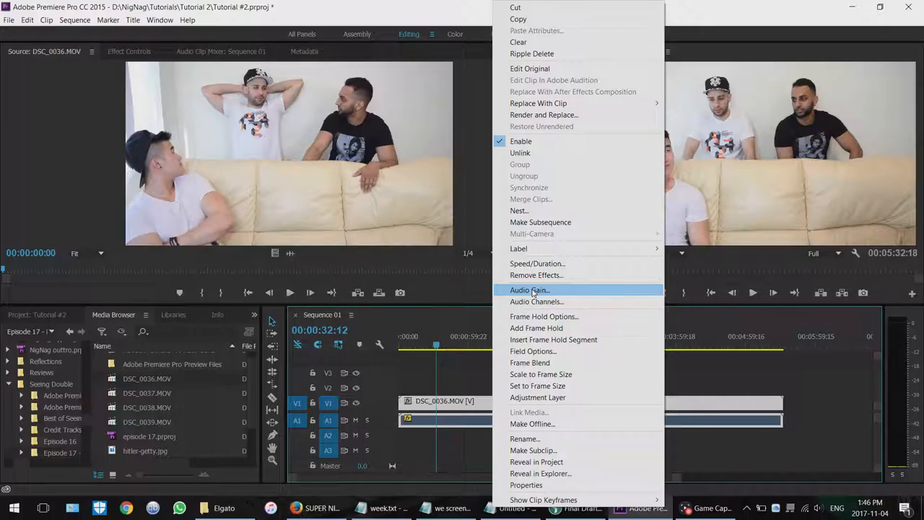
Reduce the clip's audio gain further and move the playhead to about 1:41
left_click(528, 289)
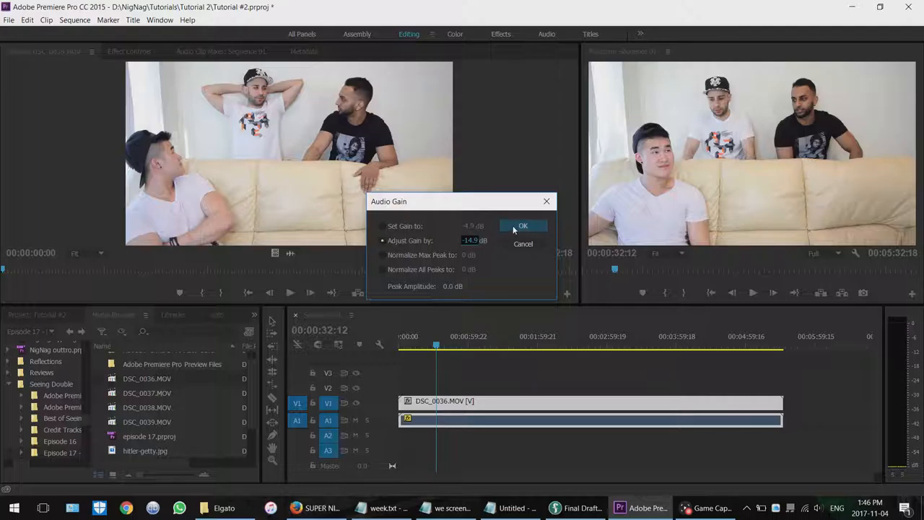
left_click(523, 225)
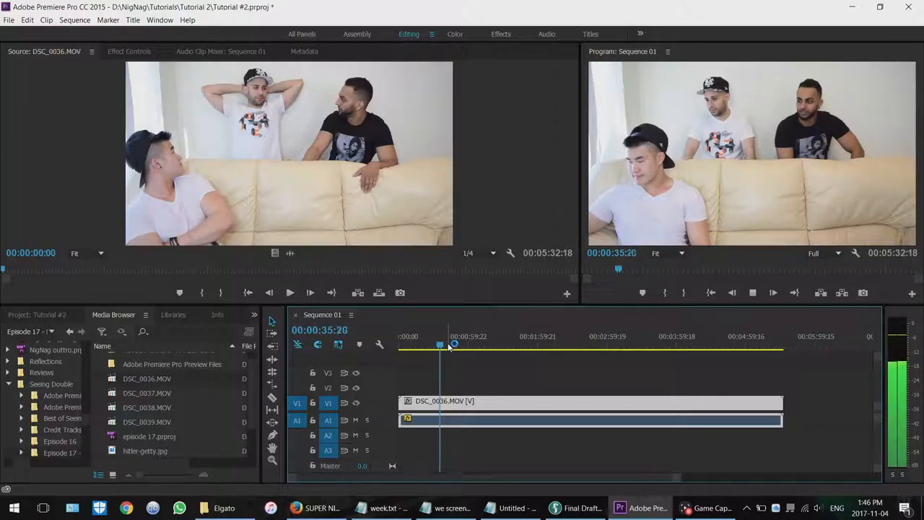
left_click_drag(441, 345, 515, 345)
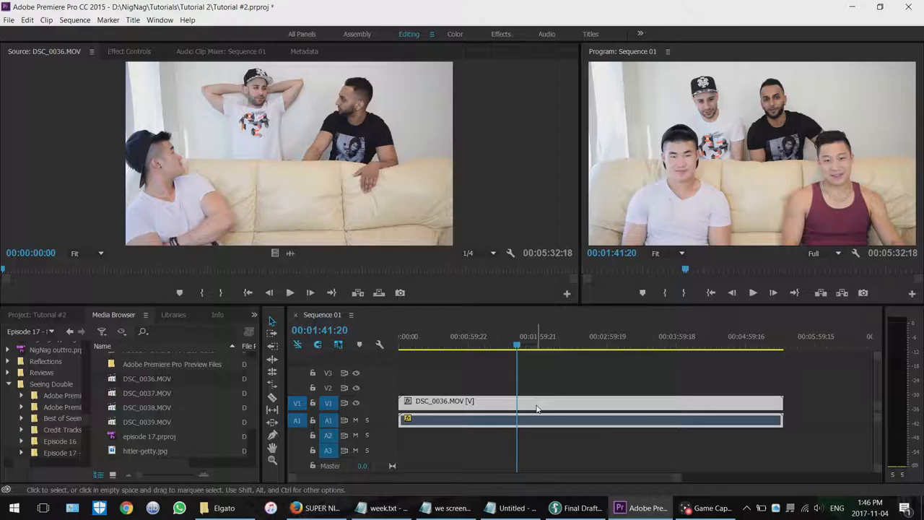
mouse_move(537, 375)
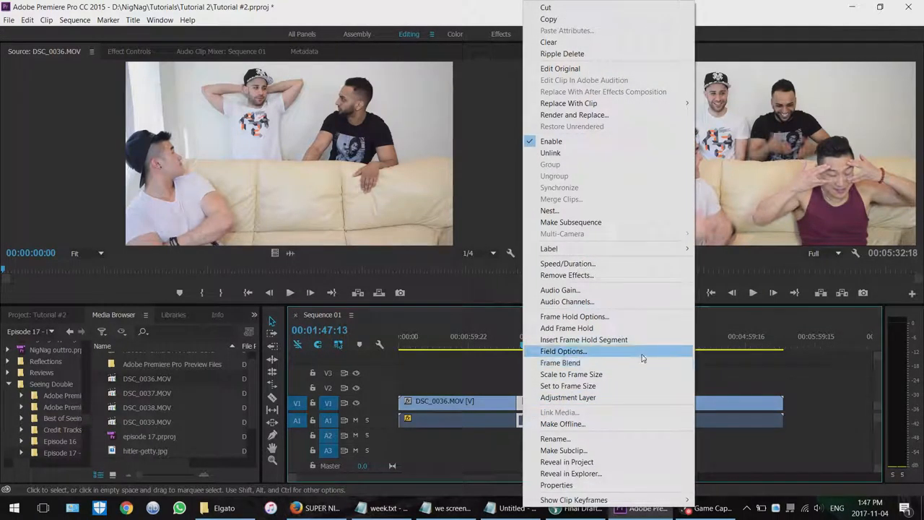
mouse_move(568, 263)
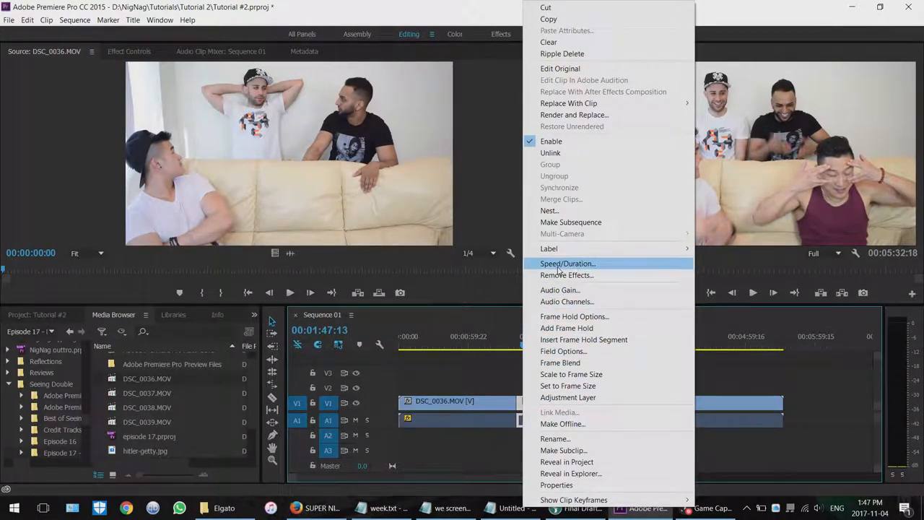
Set the section cut at 1:47 to 200% in Speed/Duration
left_click(568, 263)
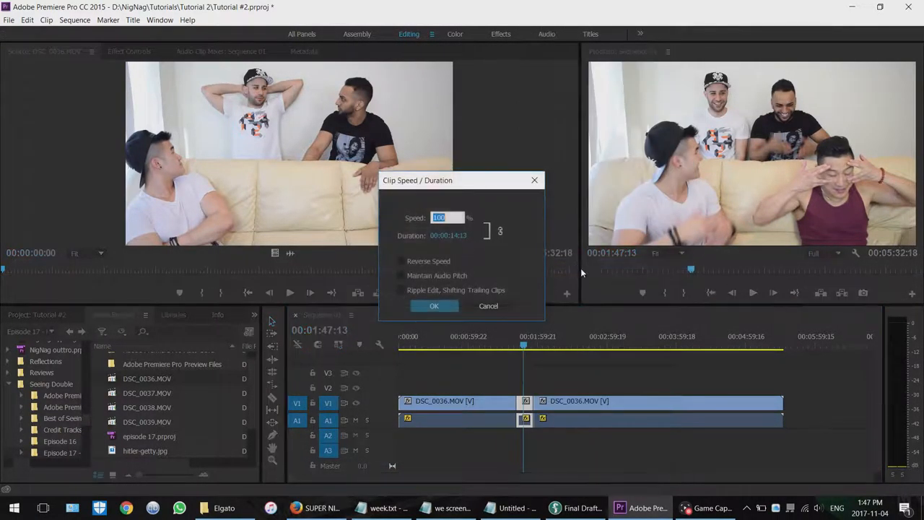
mouse_move(471, 243)
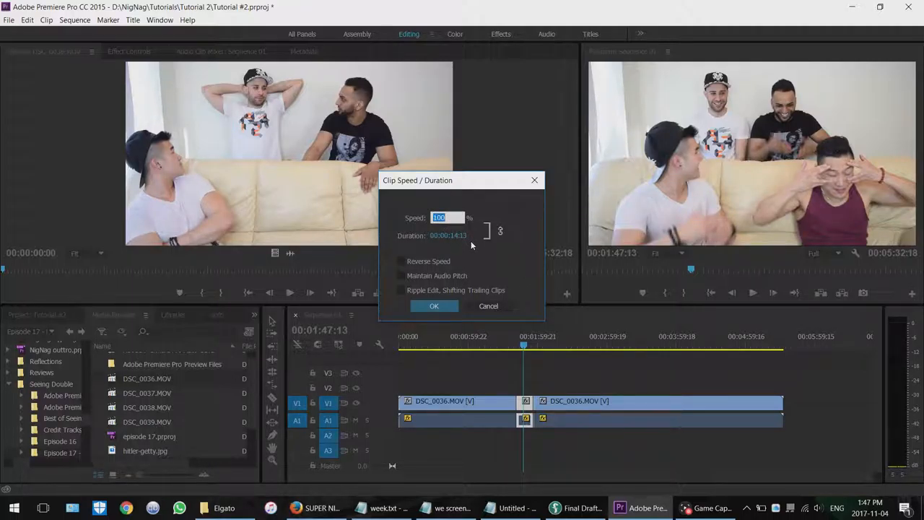
type("200")
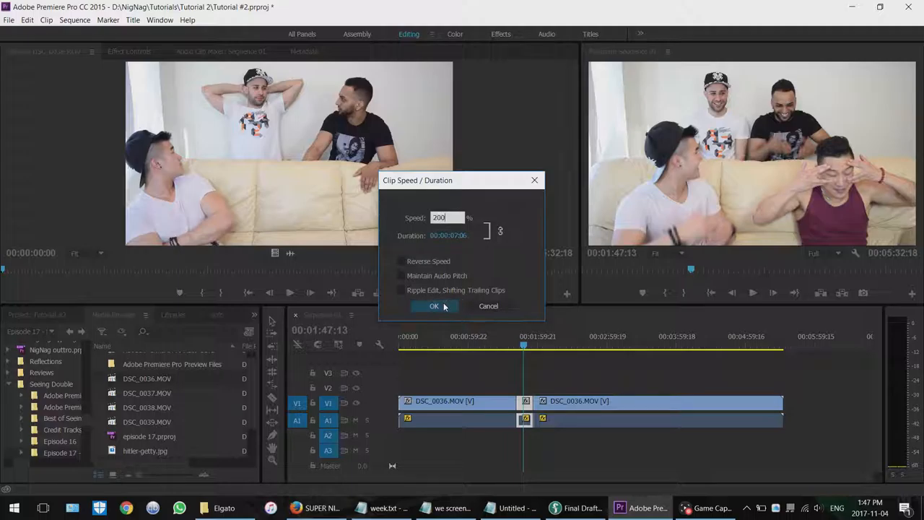
left_click(433, 306)
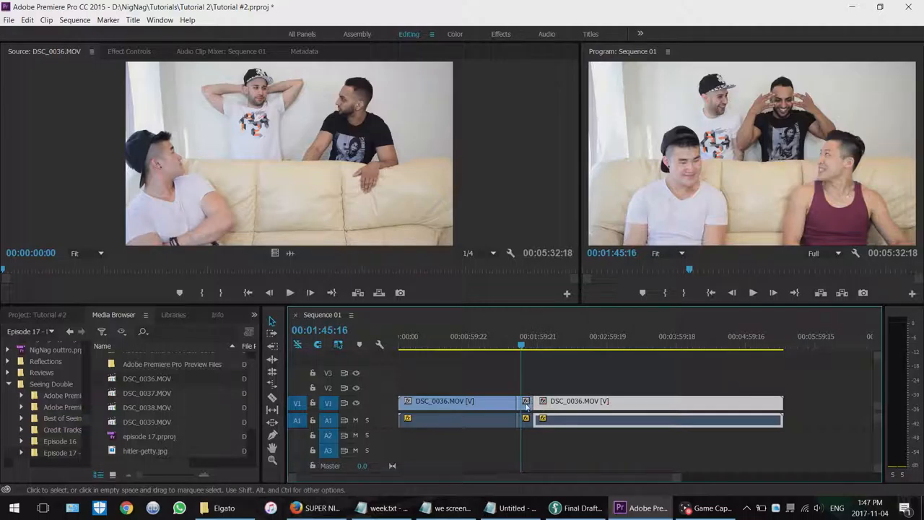
Set the cut section's speed to 50% in Speed/Duration
left_click(650, 402)
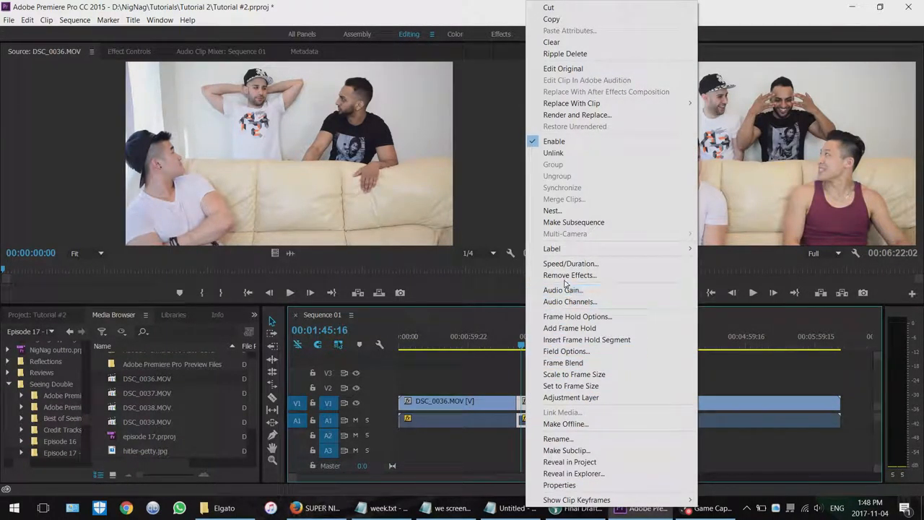
left_click(570, 263)
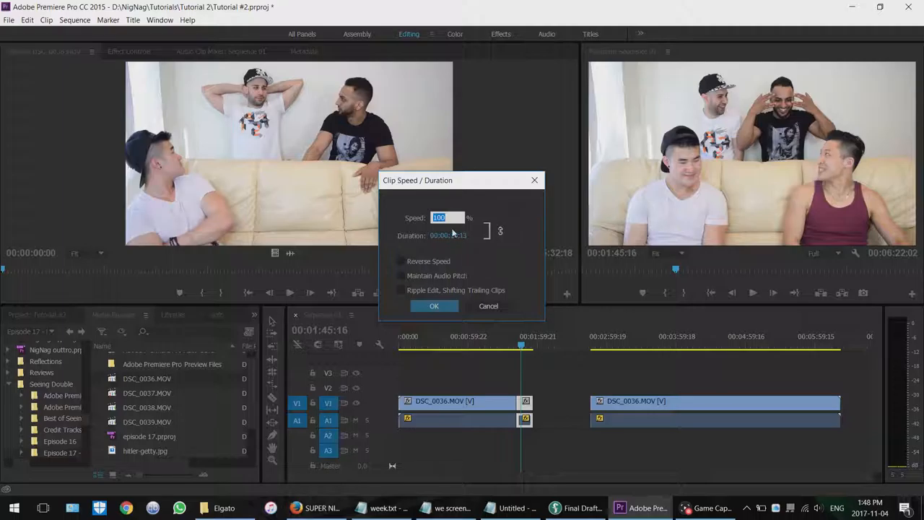
type("5")
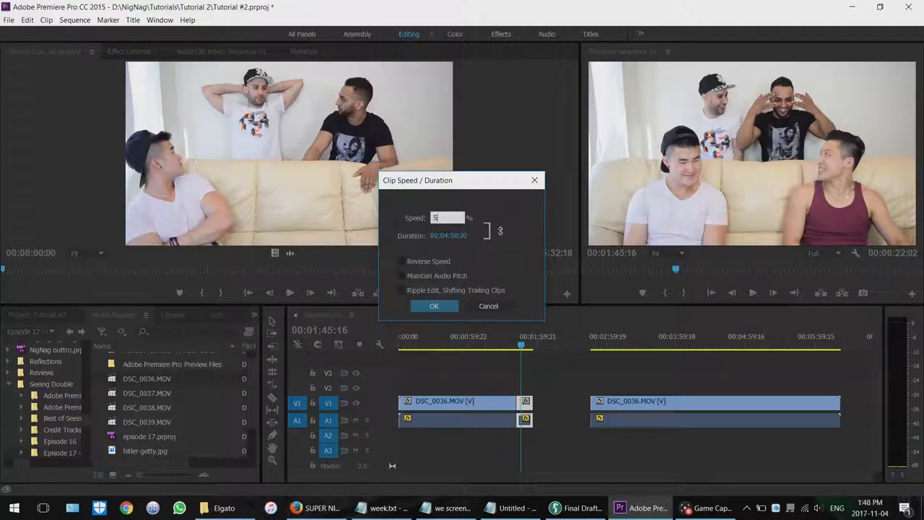
type("0")
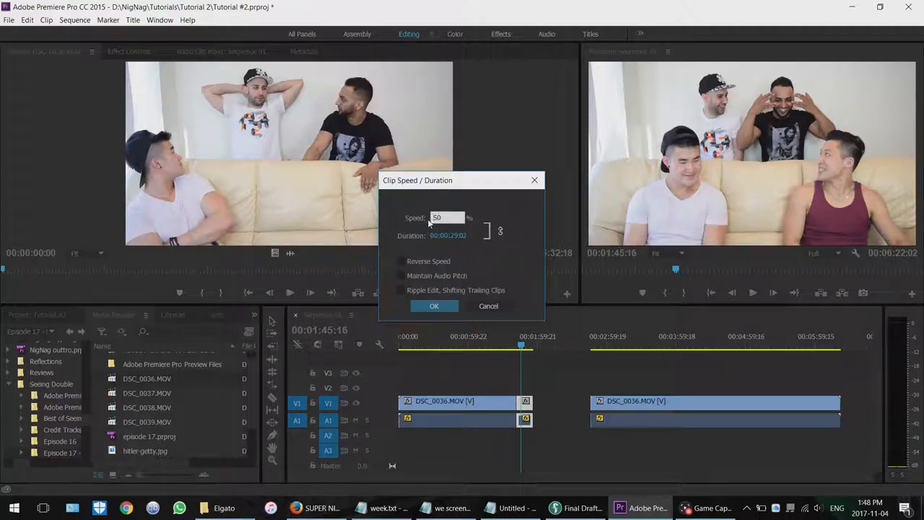
left_click(434, 307)
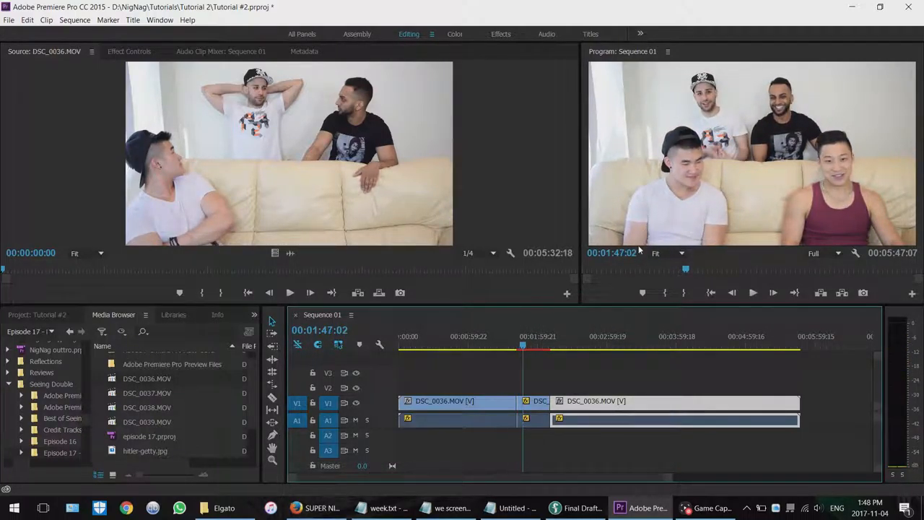
Try Reverse Speed on the short middle section, then cancel and undo back to one uncut clip
left_click(672, 402)
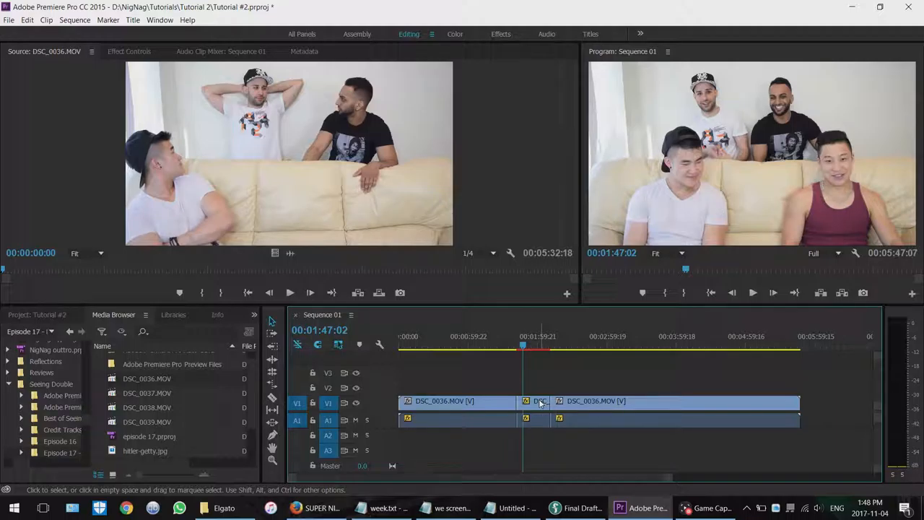
right_click(540, 401)
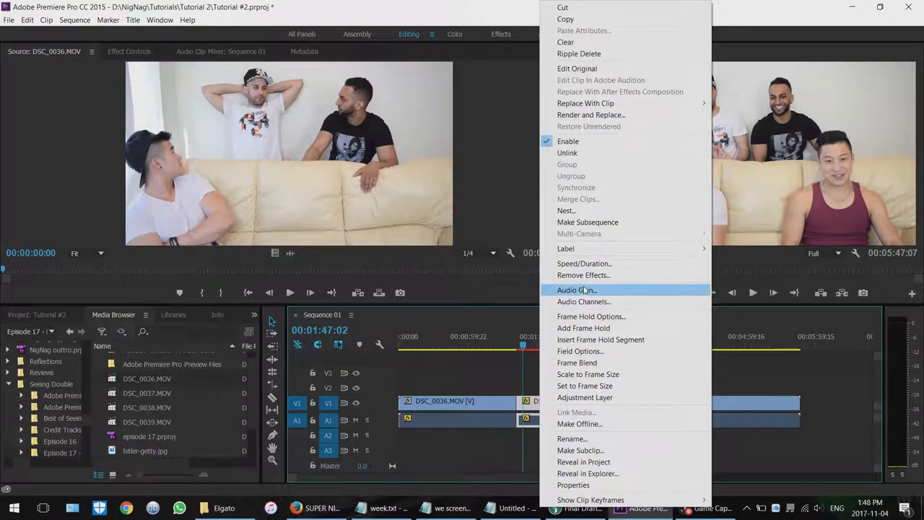
mouse_move(584, 263)
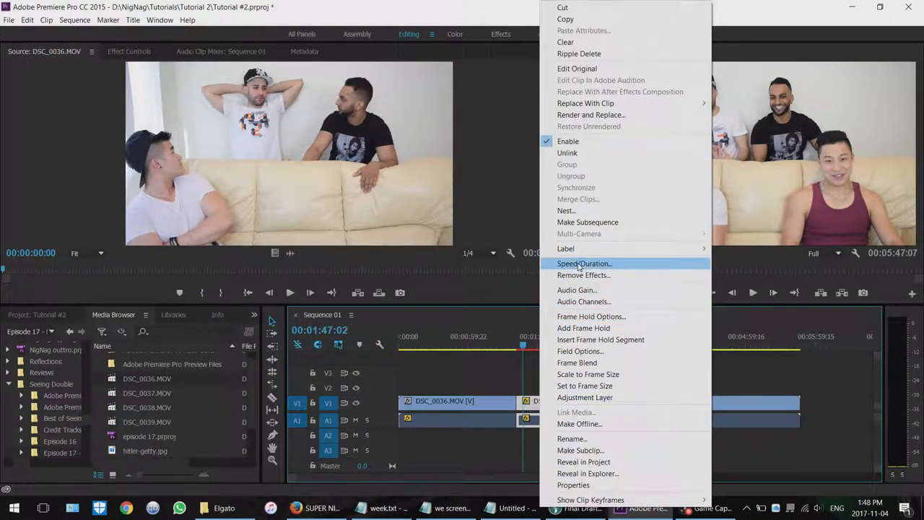
left_click(583, 263)
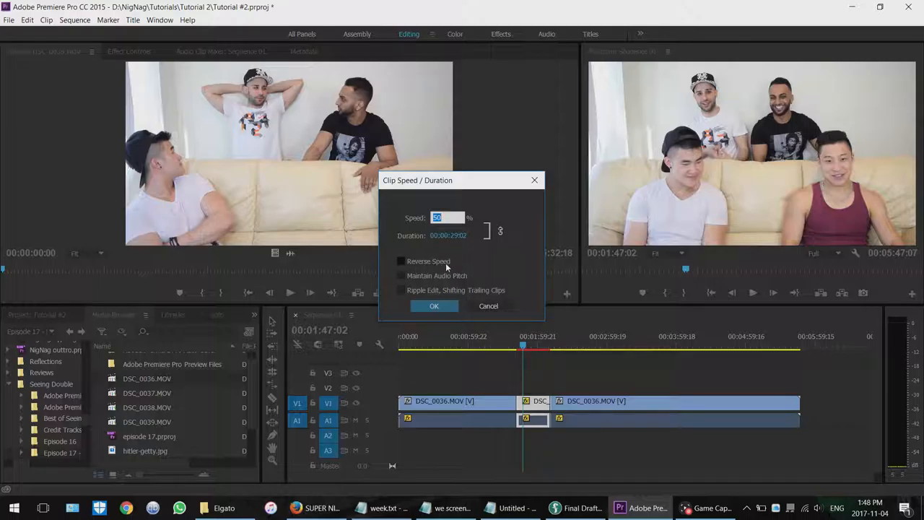
left_click(434, 306)
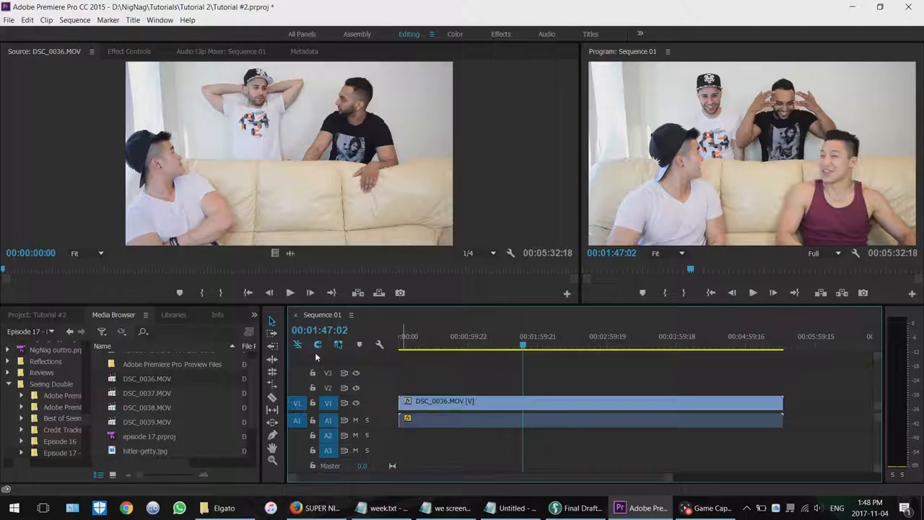
Switch to the Effects panel and search 'ca' to find Channel > Calculations
left_click(254, 315)
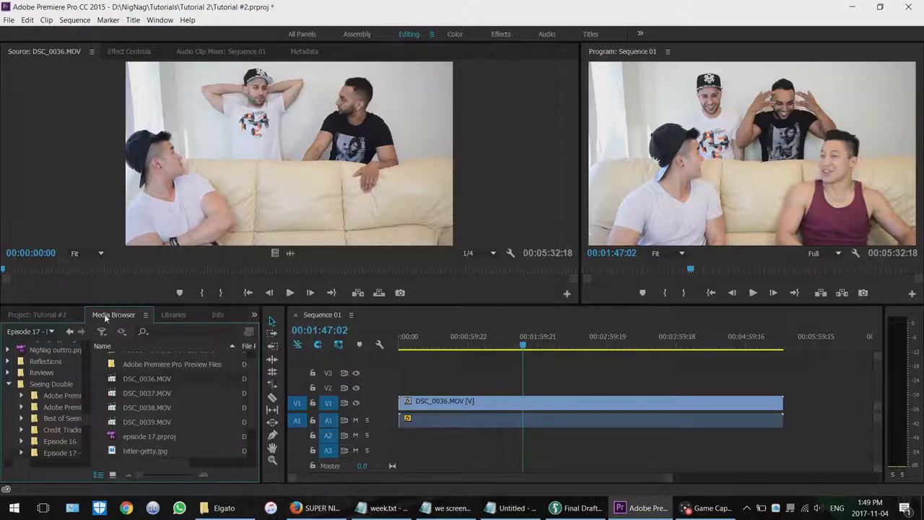
mouse_move(87, 359)
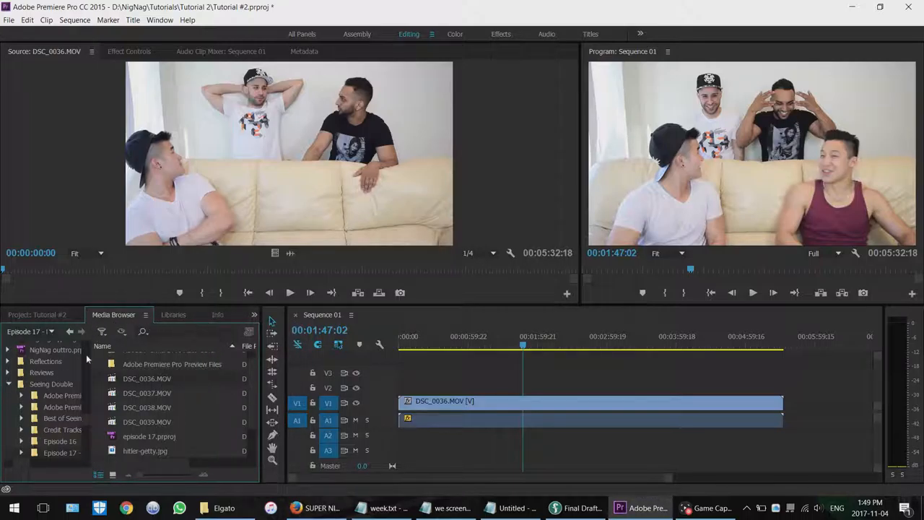
mouse_move(141, 319)
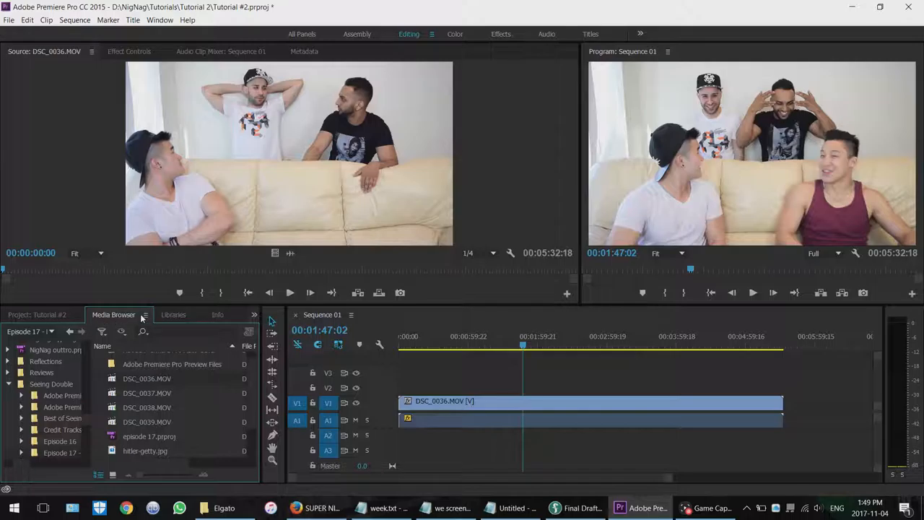
left_click(255, 315)
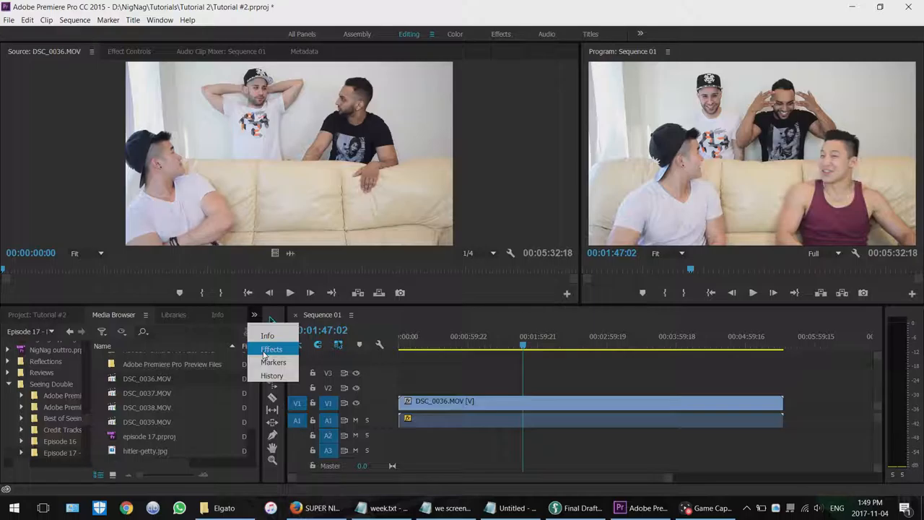
left_click(272, 348)
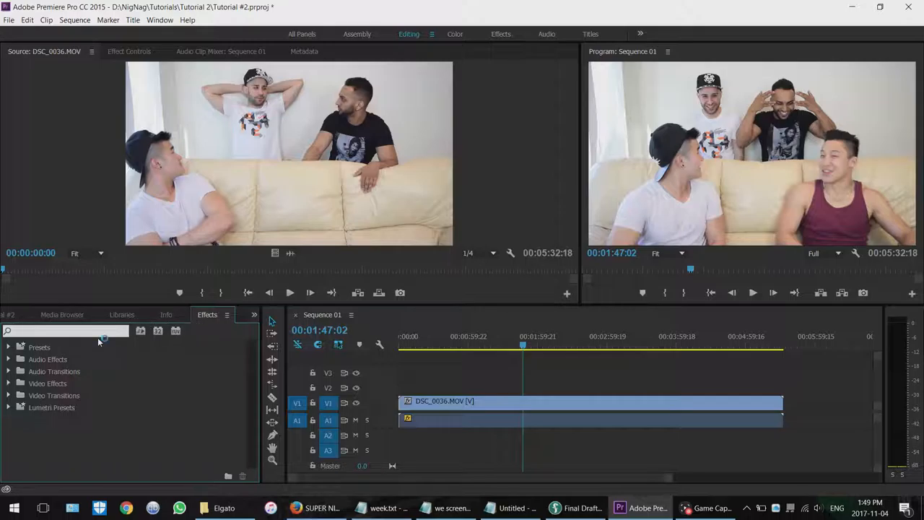
type("calc")
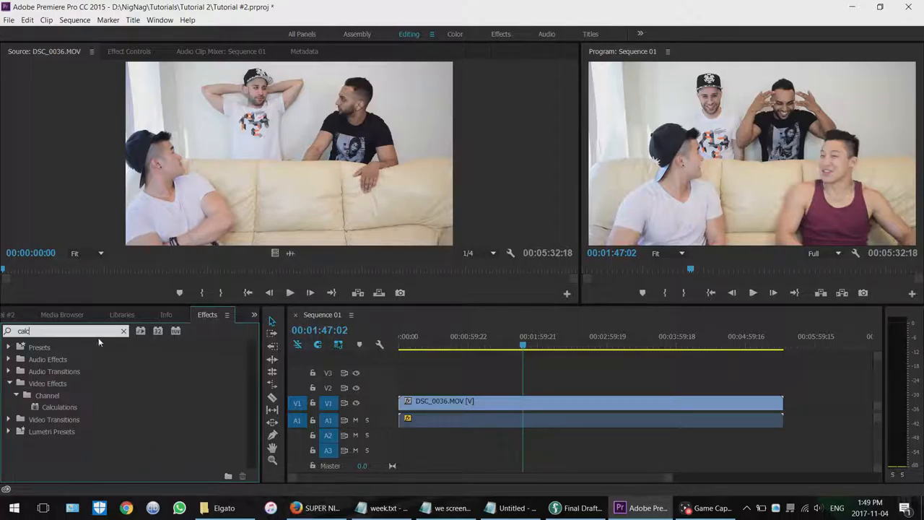
mouse_move(92, 405)
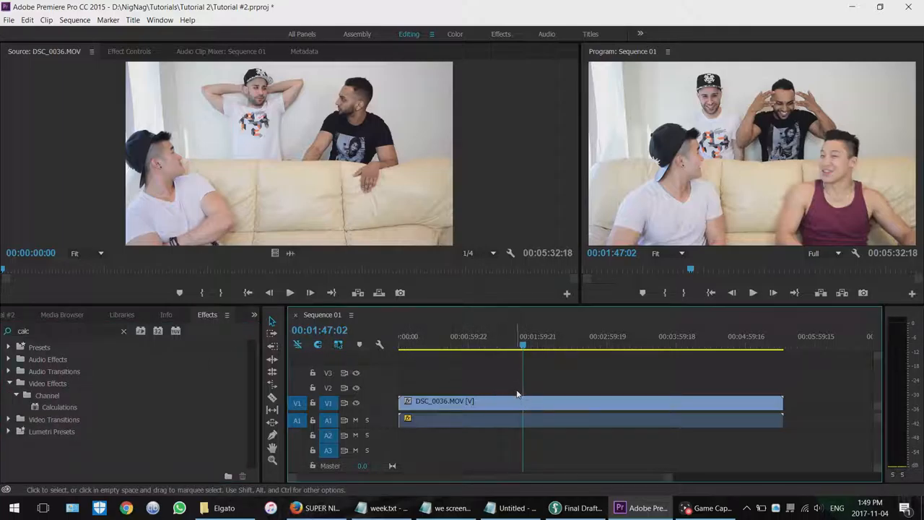
Razor-cut a short section near 1:51 and show its Effect Controls
left_click(538, 401)
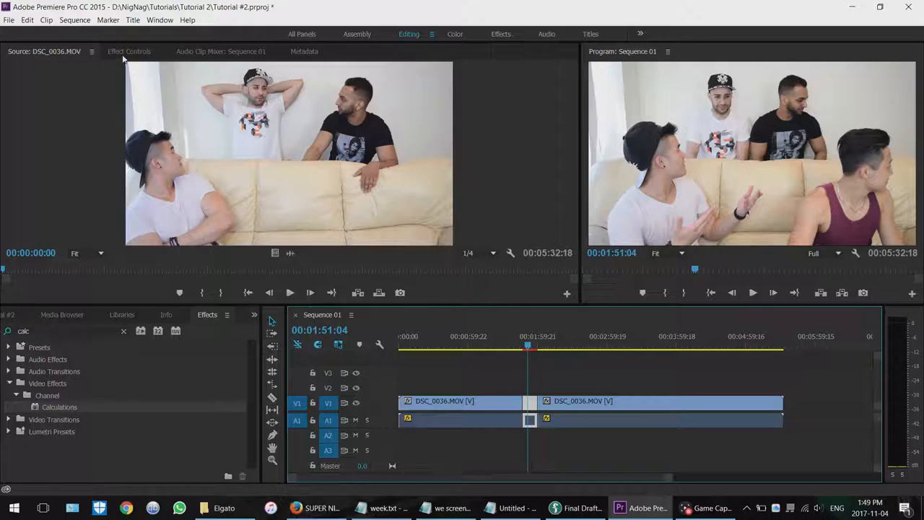
left_click(130, 52)
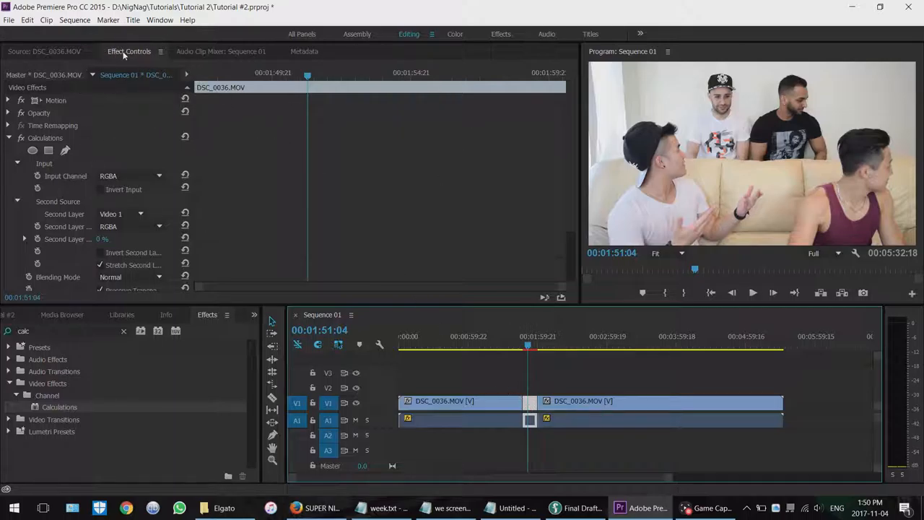
mouse_move(46, 101)
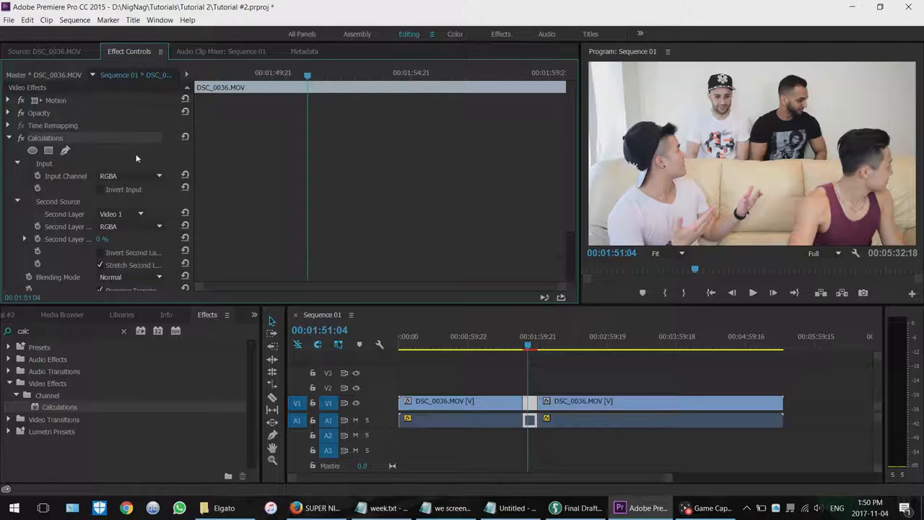
mouse_move(81, 145)
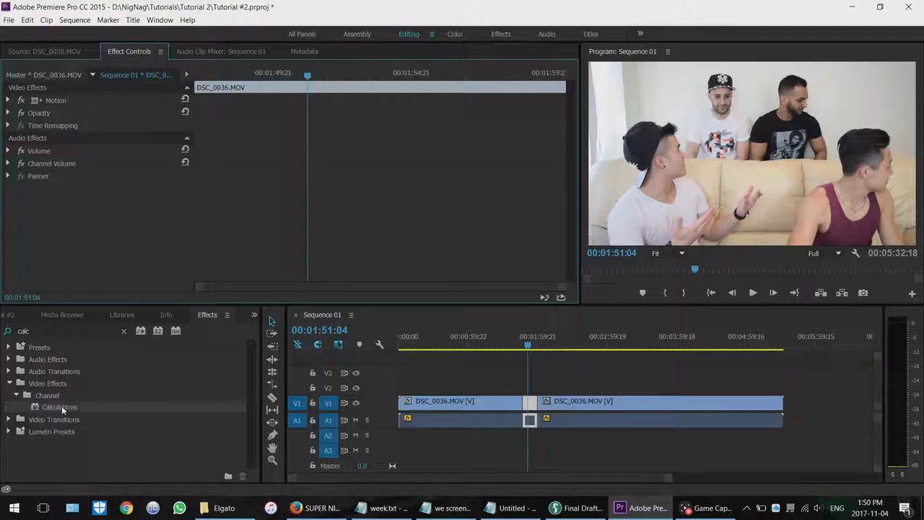
Apply Calculations to the short section with Input Channel set to Gray
left_click_drag(59, 407, 463, 401)
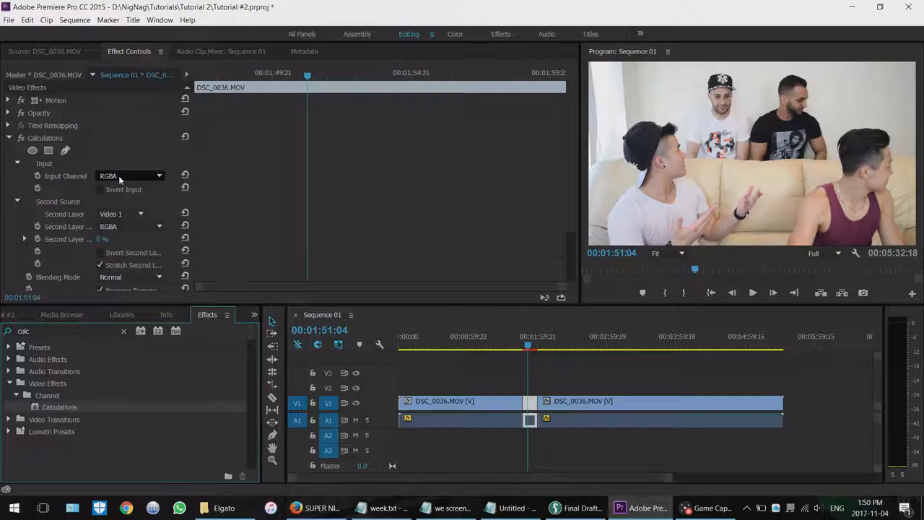
left_click(130, 176)
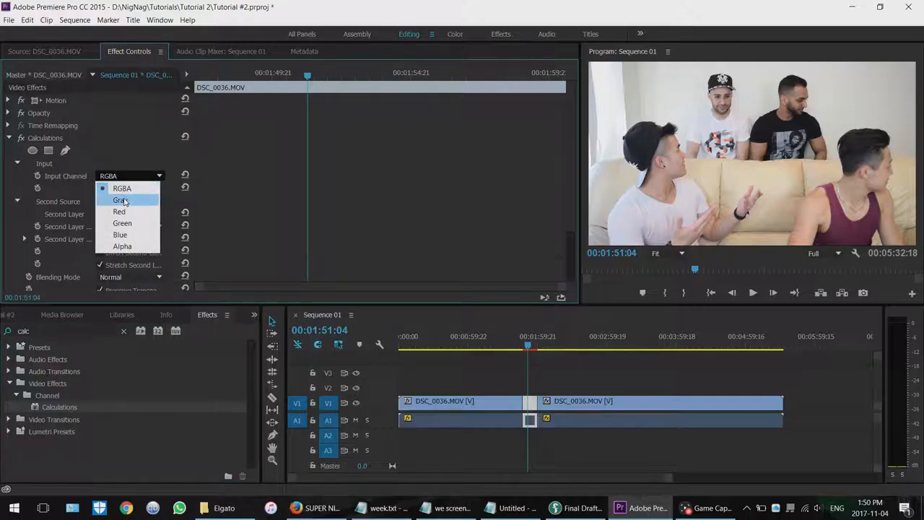
left_click(122, 199)
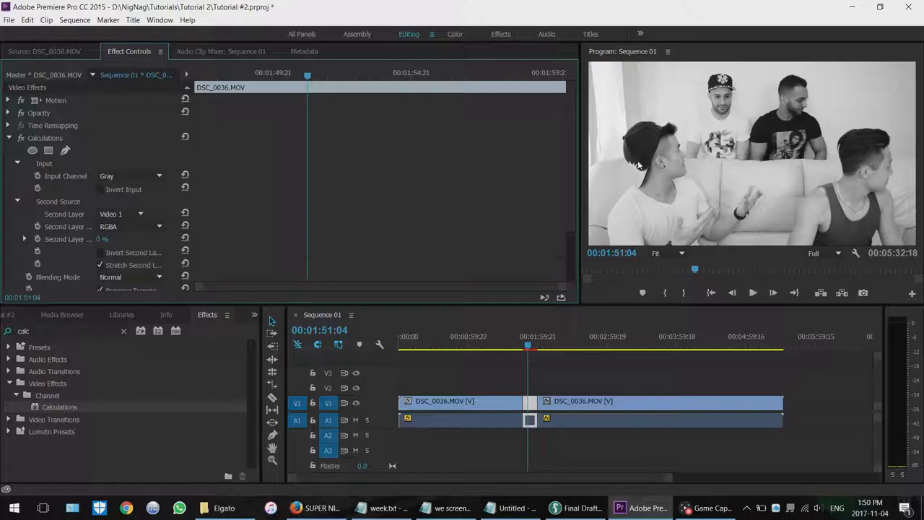
mouse_move(748, 170)
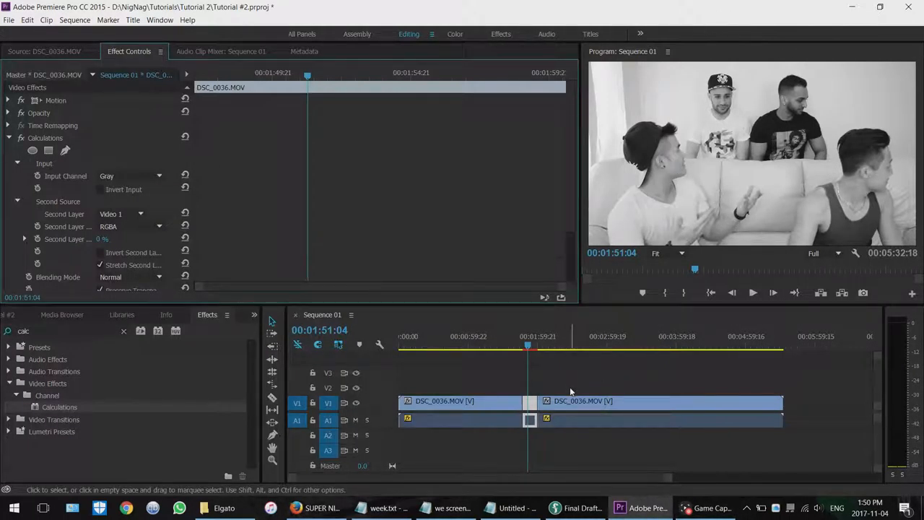
Return the Calculations Input Channel to RGBA for full colour
left_click(130, 176)
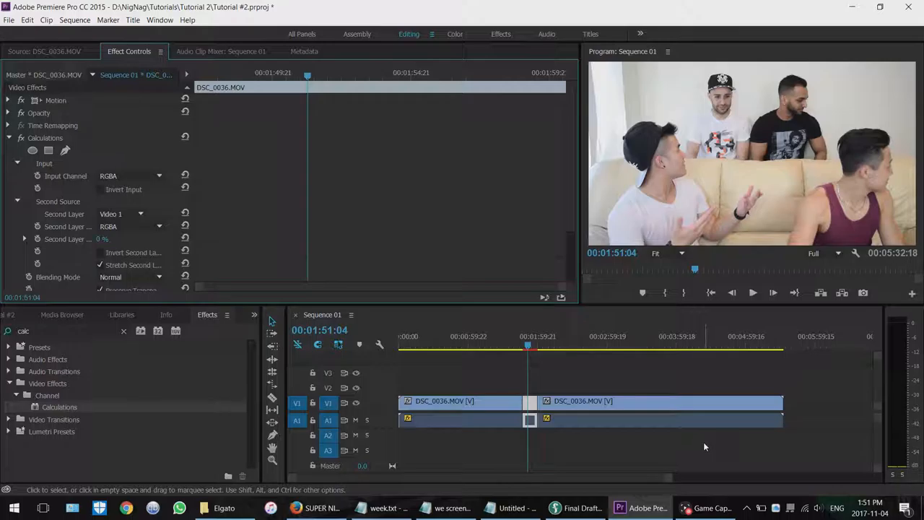
mouse_move(707, 448)
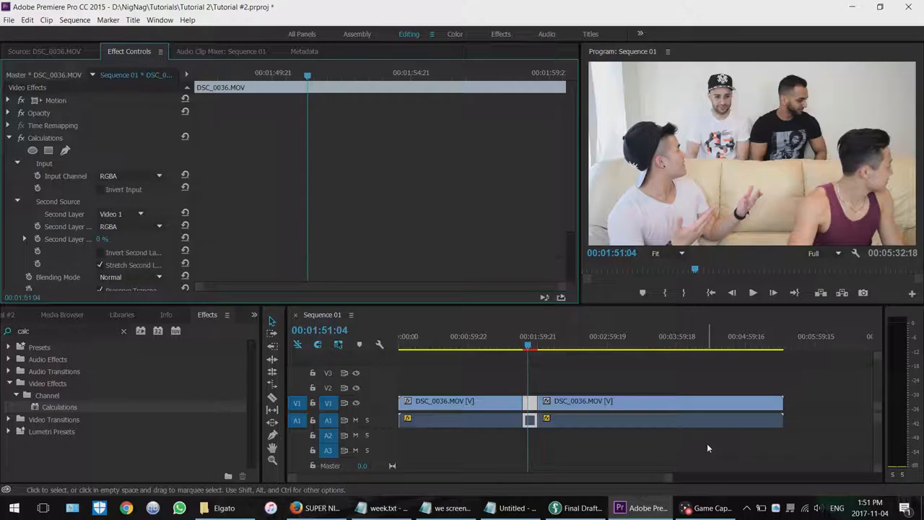